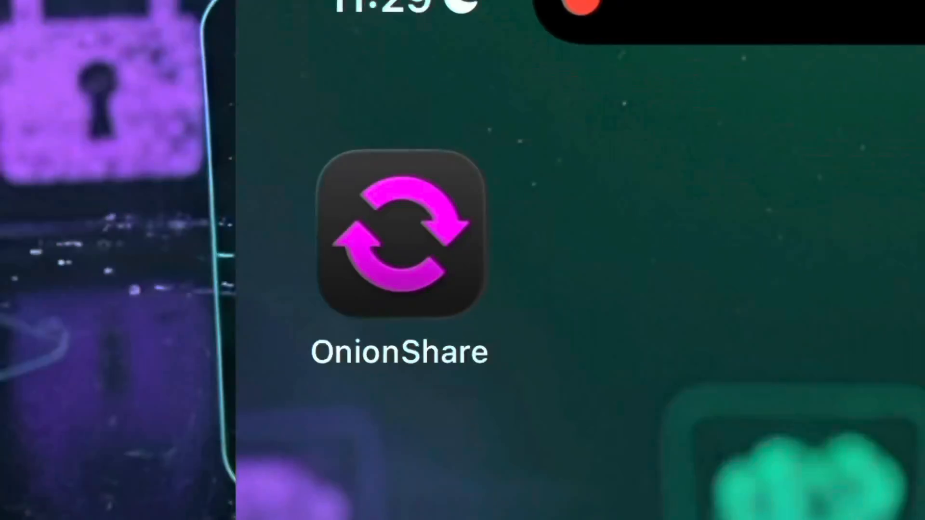
Launch the OnionShare app from the iPhone home screen
left_click(399, 242)
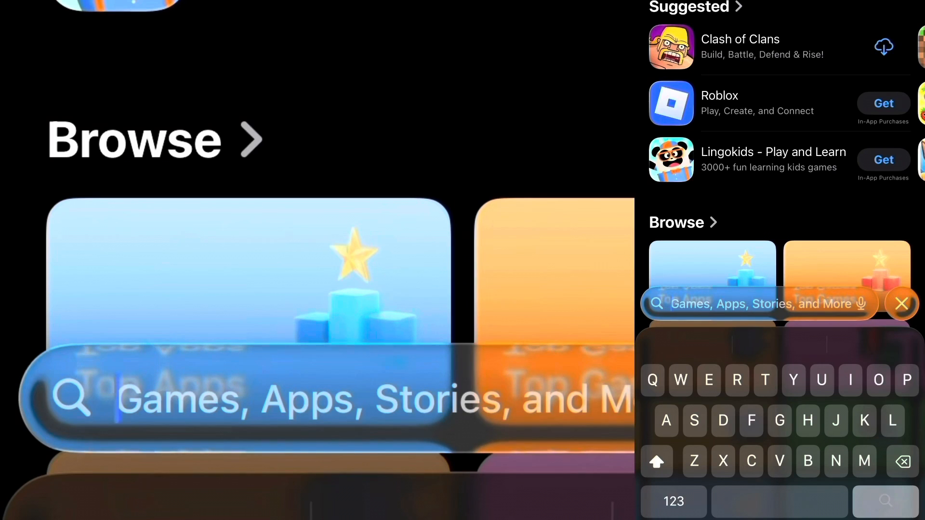
Search the App Store with 'On' entered so far
type("On")
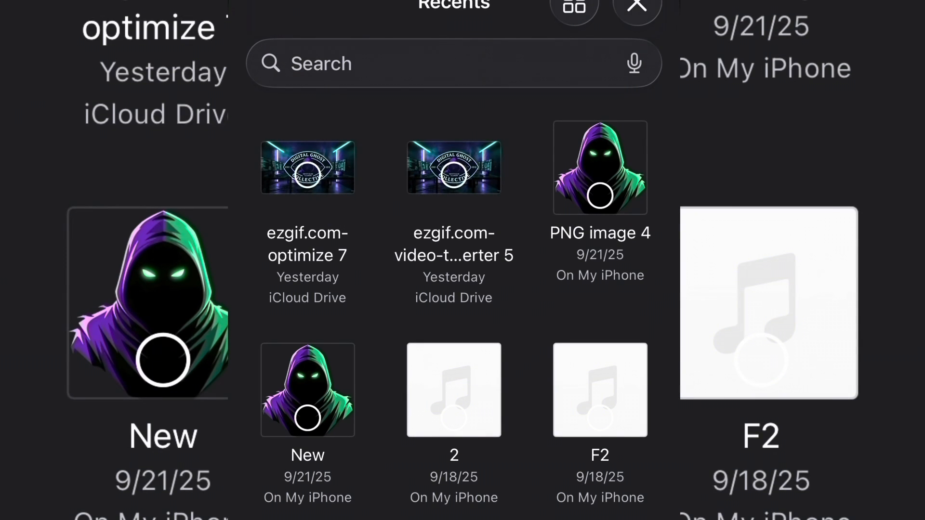
Share PNG image 4 from Recents over Tor, keeping both public and stop-after-send toggles on
left_click(599, 167)
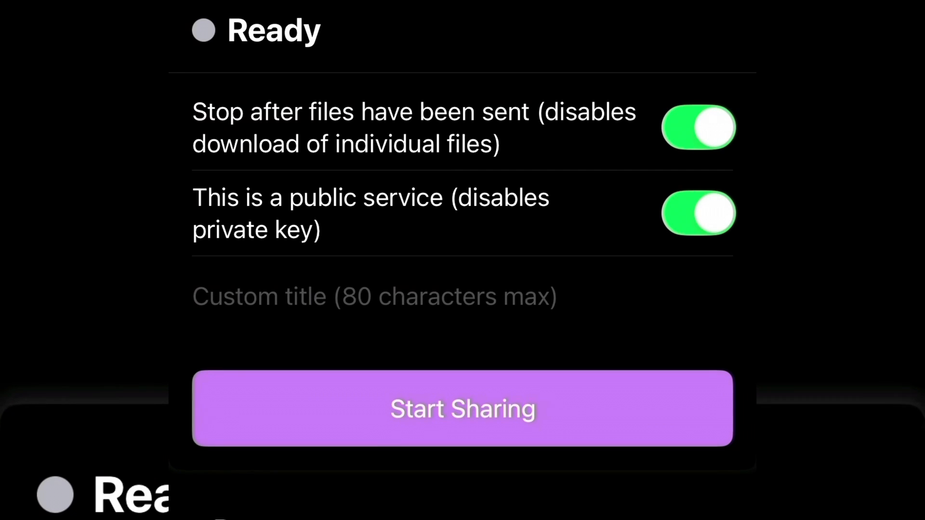
left_click(462, 408)
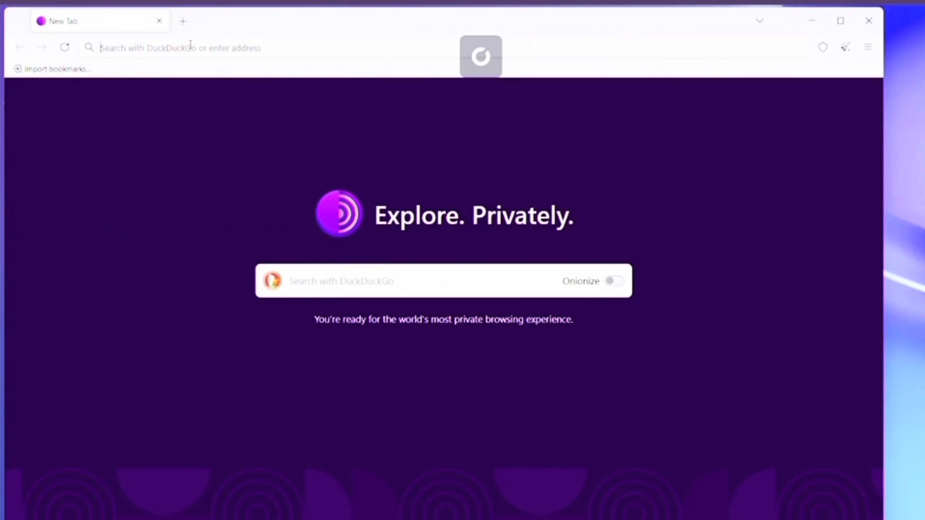
Paste the OnionShare onion link into the address bar and load the page
right_click(177, 49)
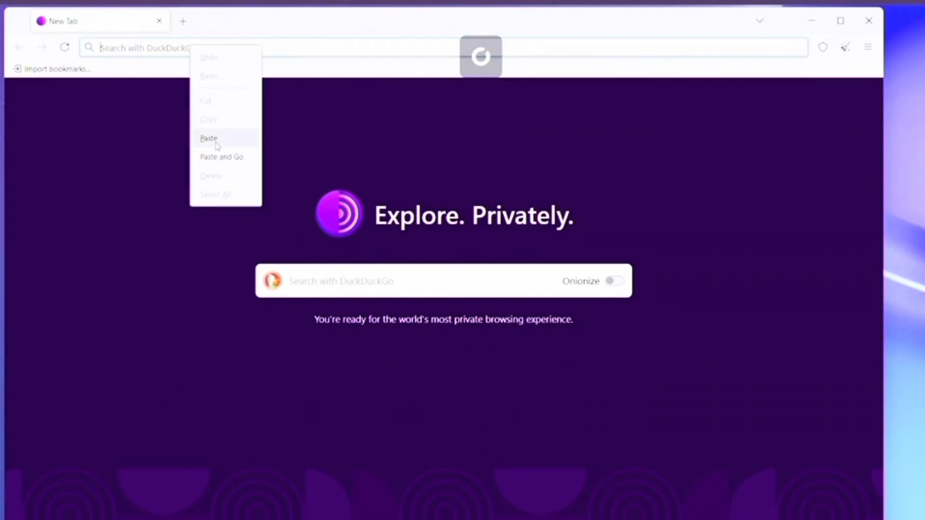
left_click(209, 138)
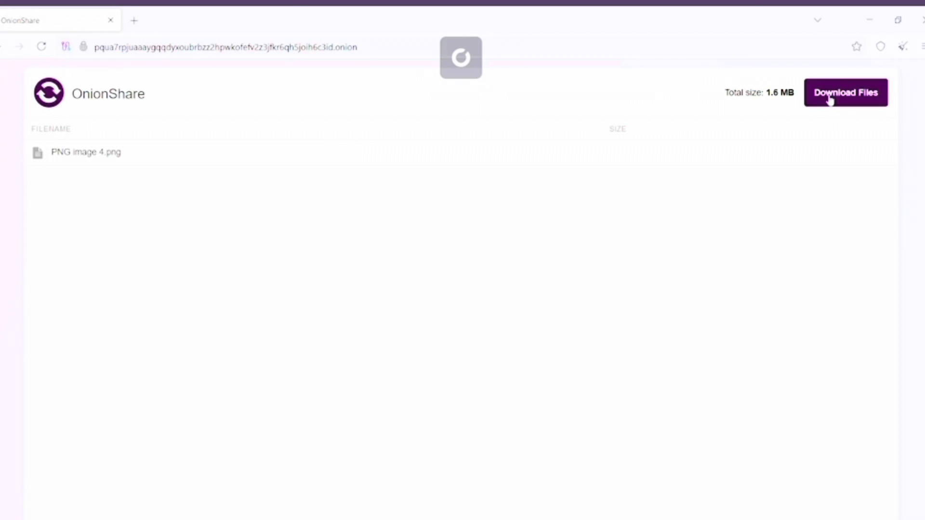
Download PNG image 4.png from the onion page and save it to disk
left_click(845, 93)
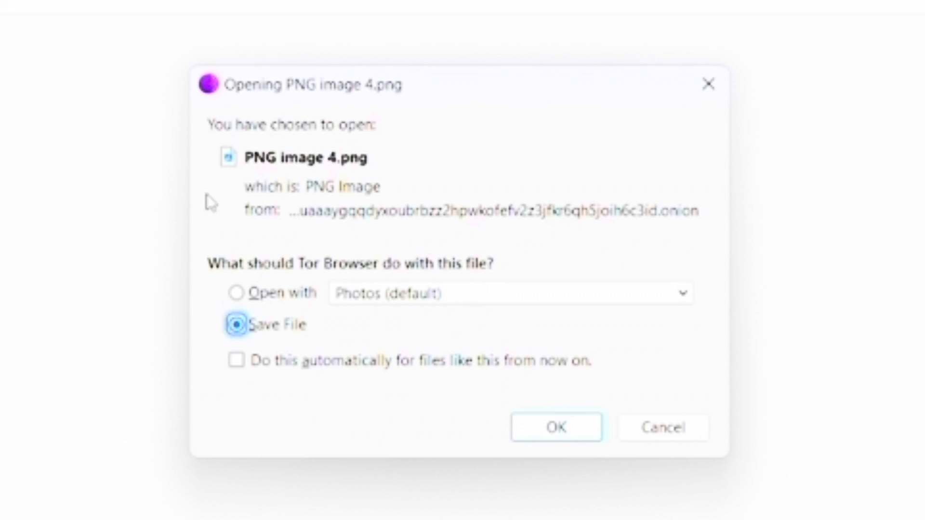
left_click(555, 427)
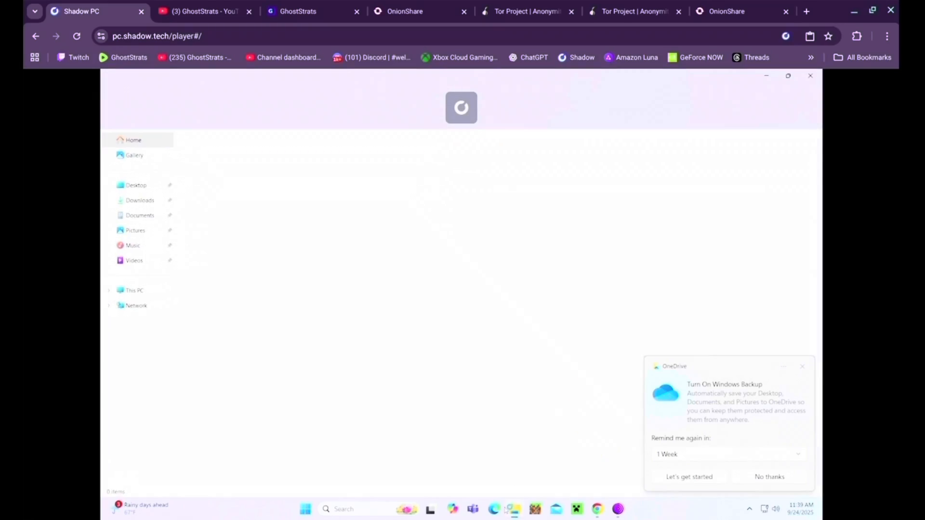
Open the downloaded PNG image 4 from the Downloads folder
left_click(139, 200)
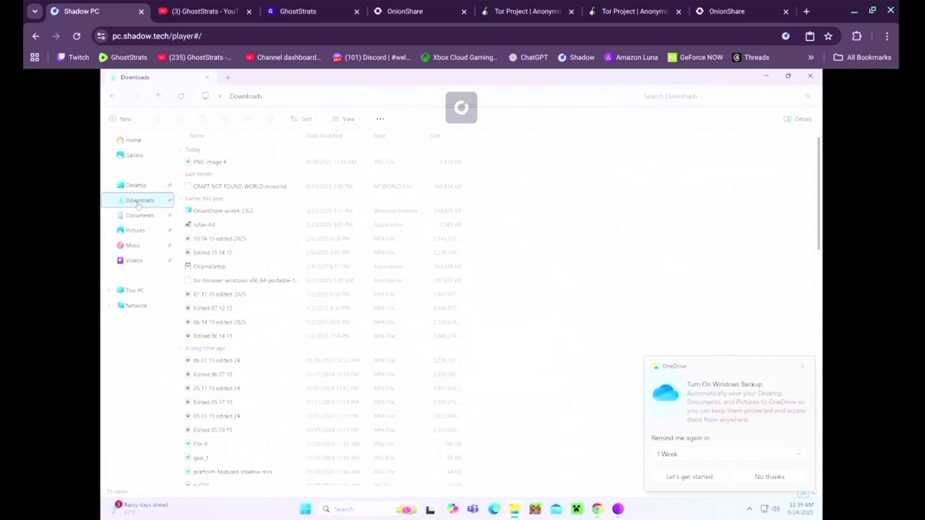
left_click(210, 161)
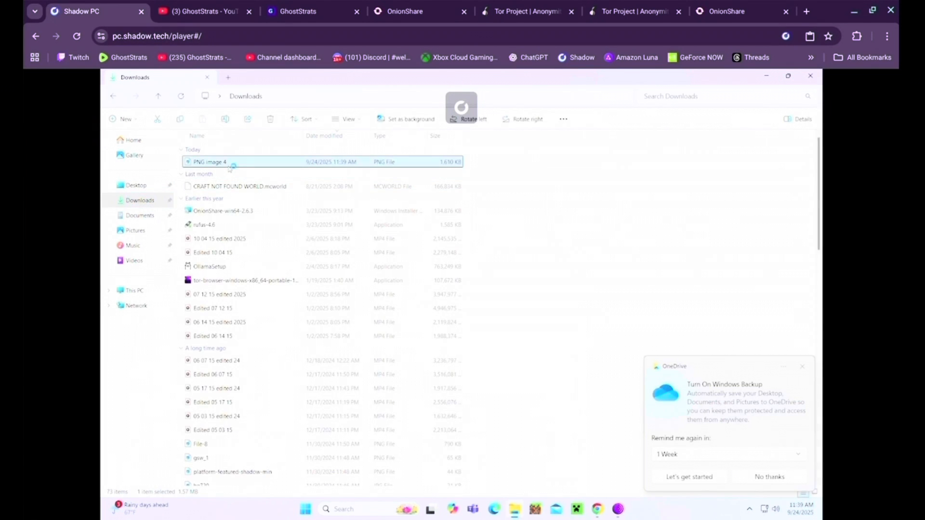
double_click(209, 162)
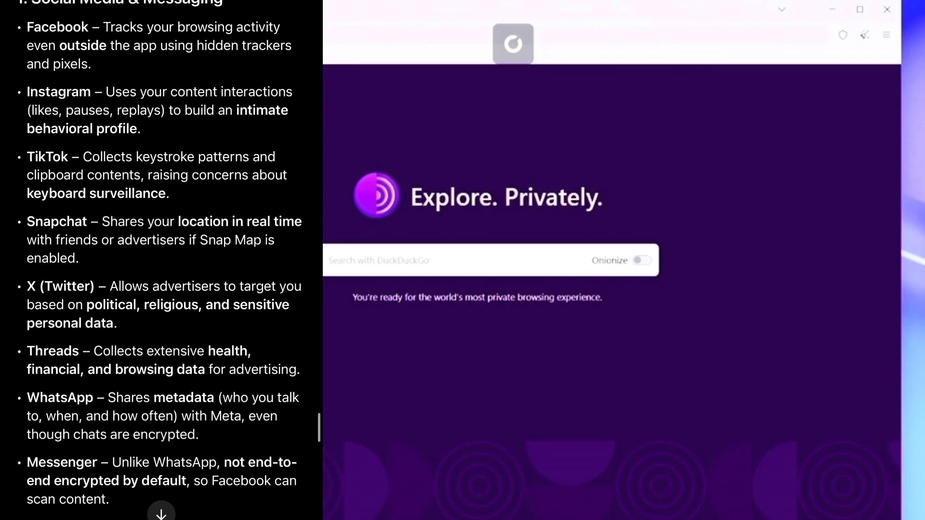
scroll("down", 3)
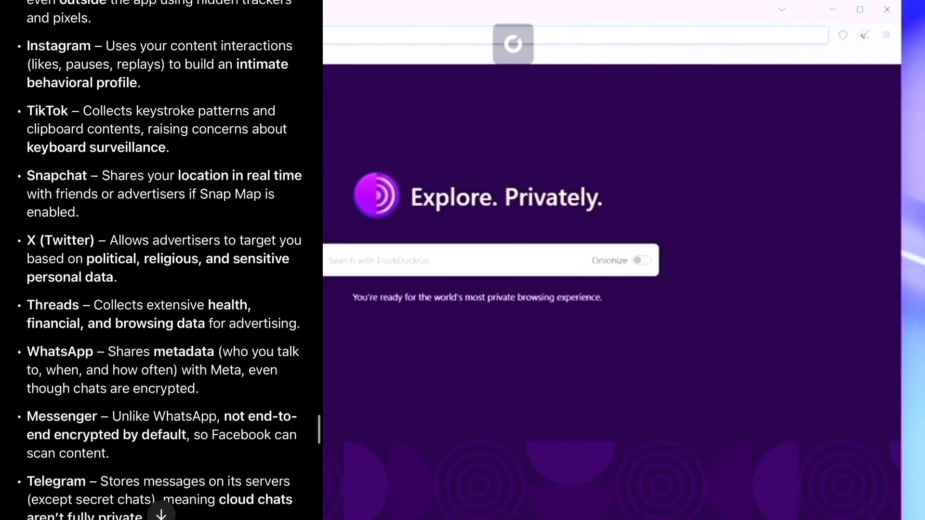
scroll("down", 3)
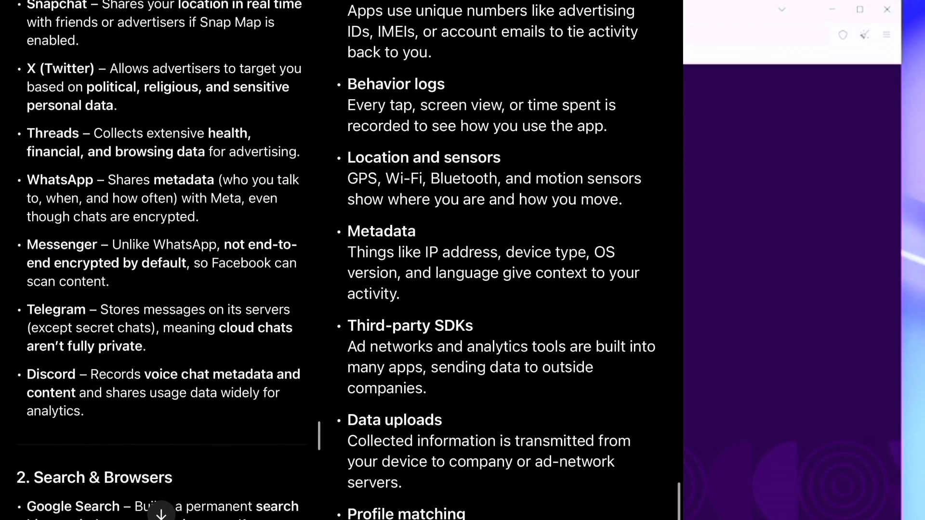
scroll("down", 3)
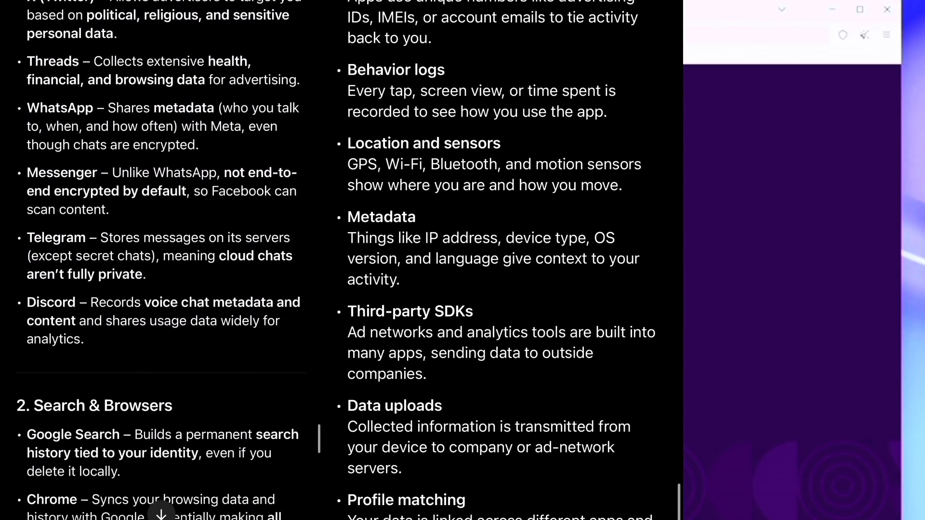
scroll("down", 3)
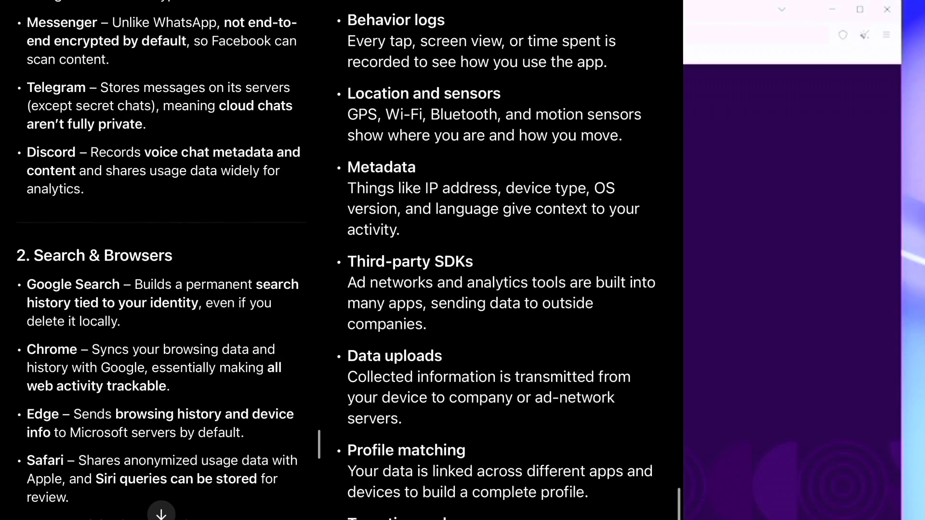
scroll("down", 3)
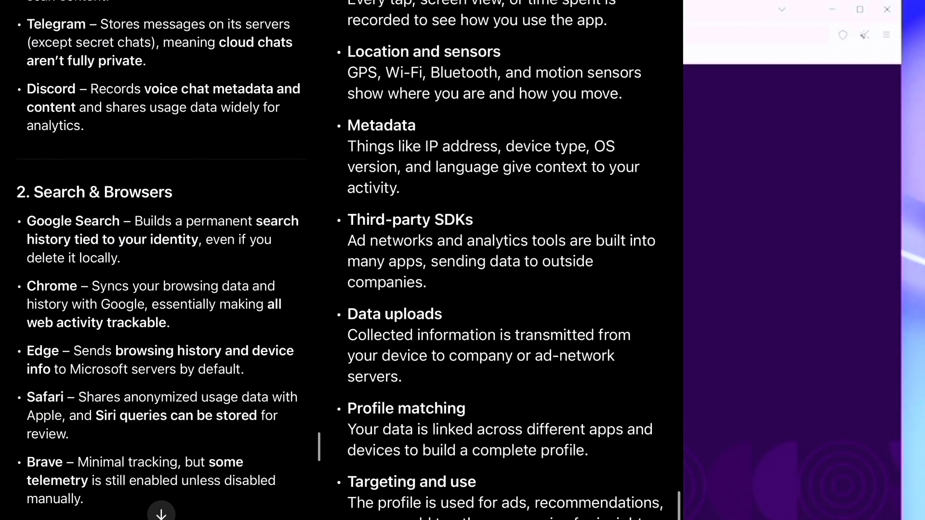